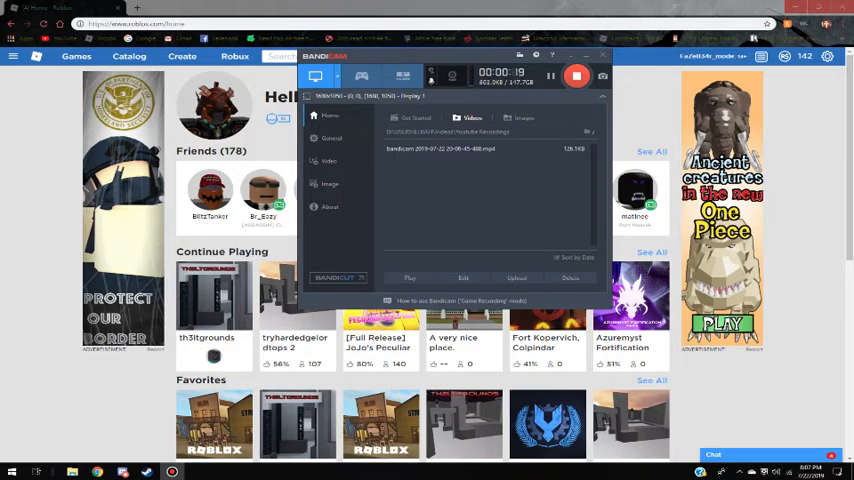
Minimize the Bandicam recorder so the Roblox home page is fully visible
click(600, 53)
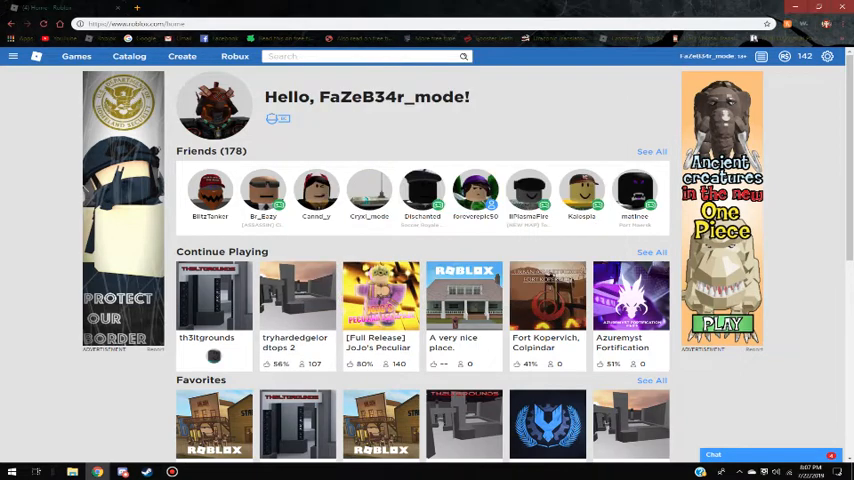
click(423, 190)
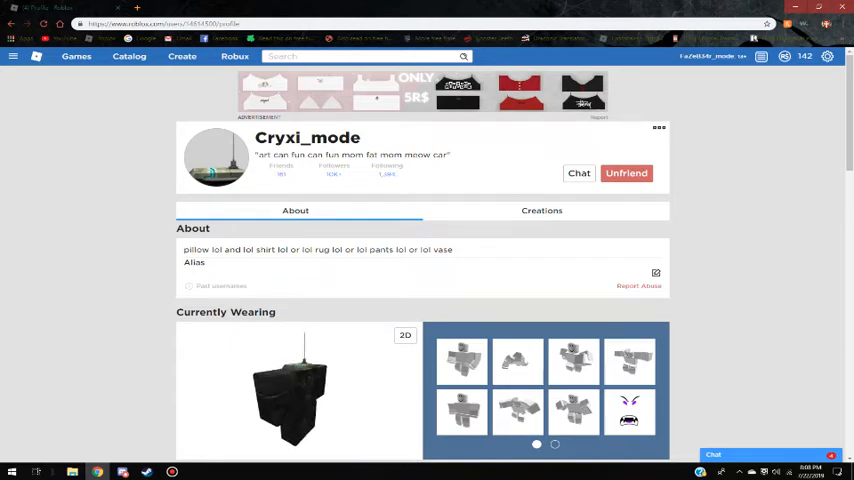
scroll(down, 3)
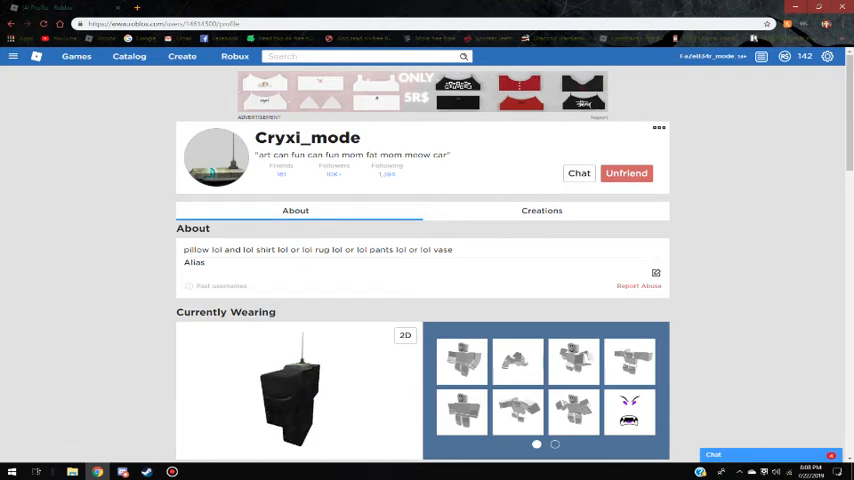
double_click(191, 262)
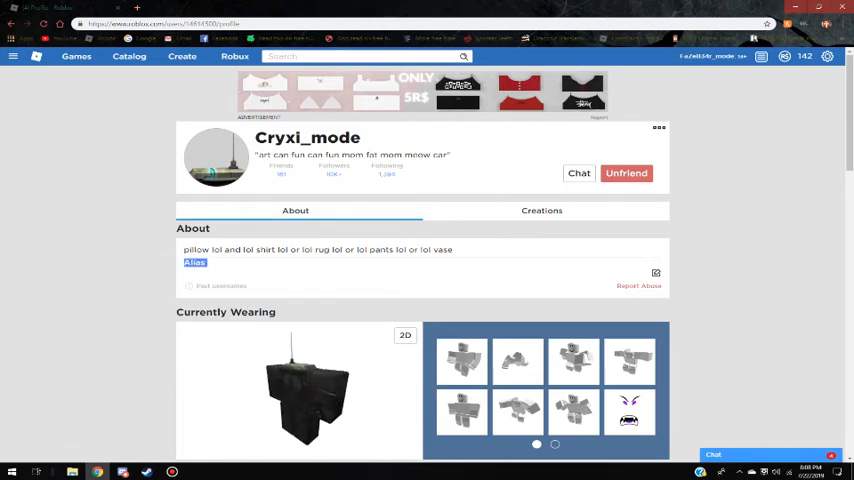